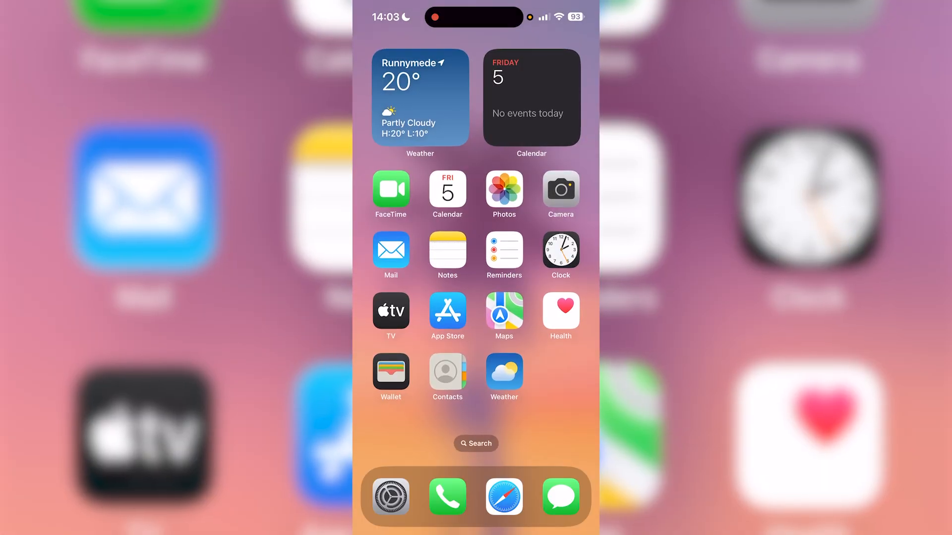
Search Spotlight for "app store" so App Store appears as the top hit
type("a")
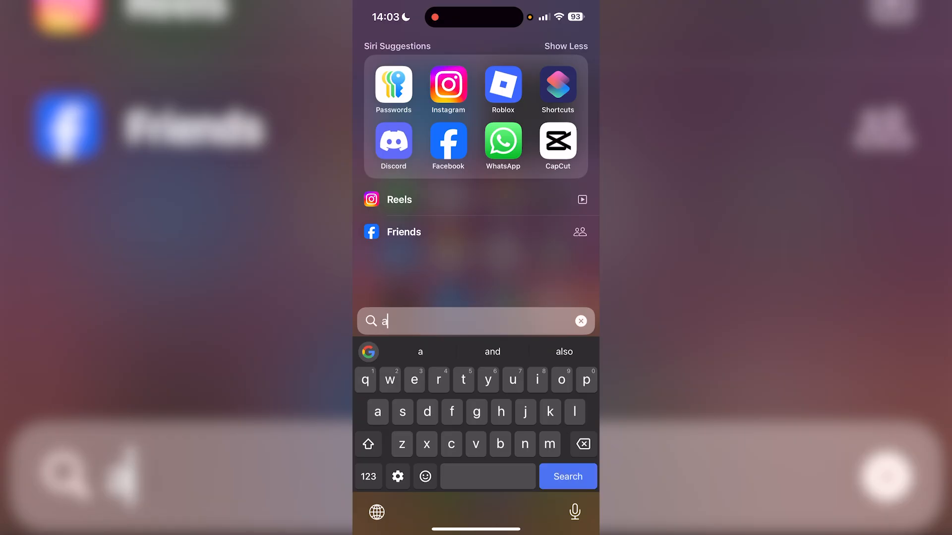
type("pp store")
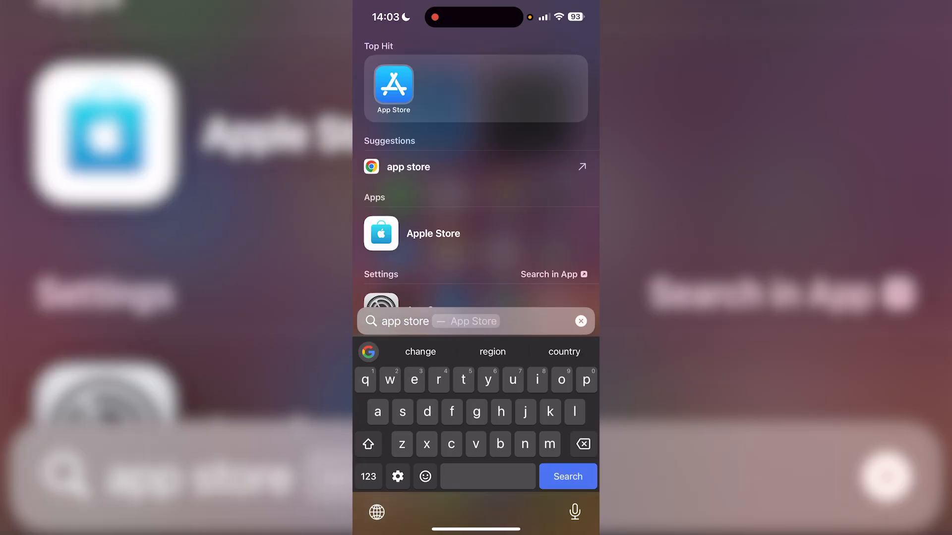
Launch the App Store from the top hit and switch to the Apps section
left_click(394, 88)
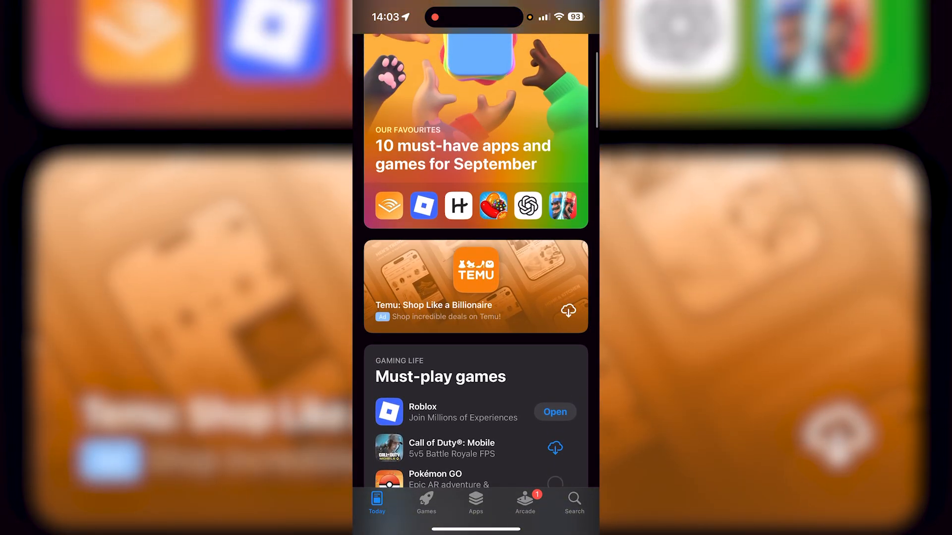
left_click(474, 502)
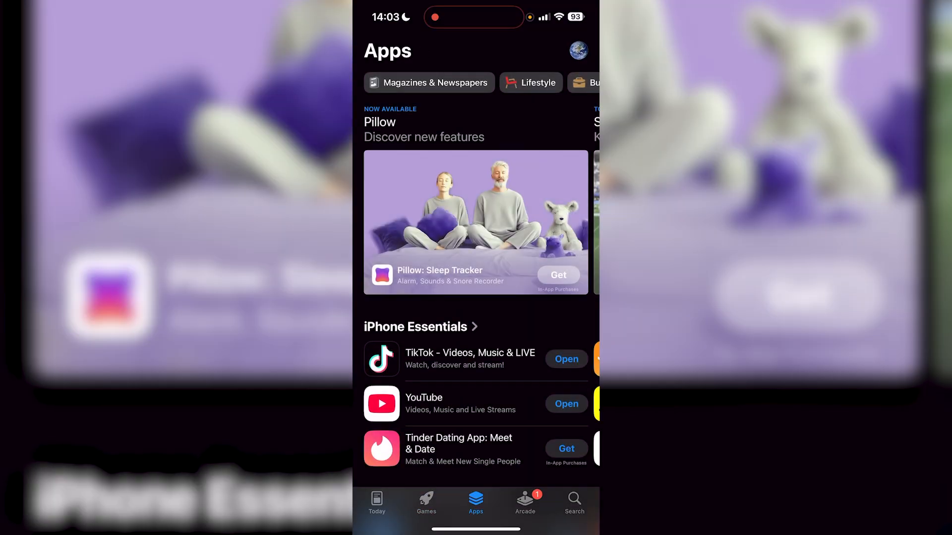
Visit the Arcade section, dismiss the 3-months-free offer, and reach the RAID: Shadow Legends page
left_click(523, 503)
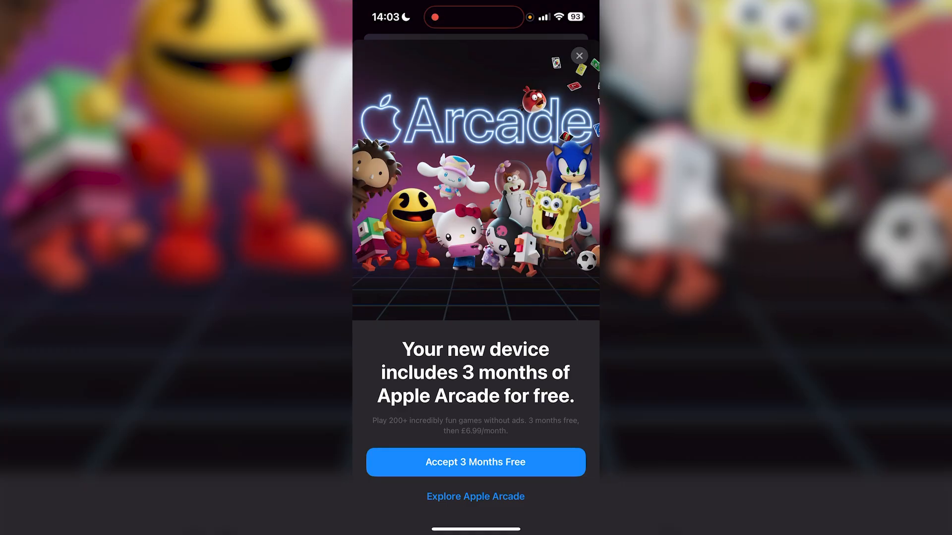
left_click(578, 56)
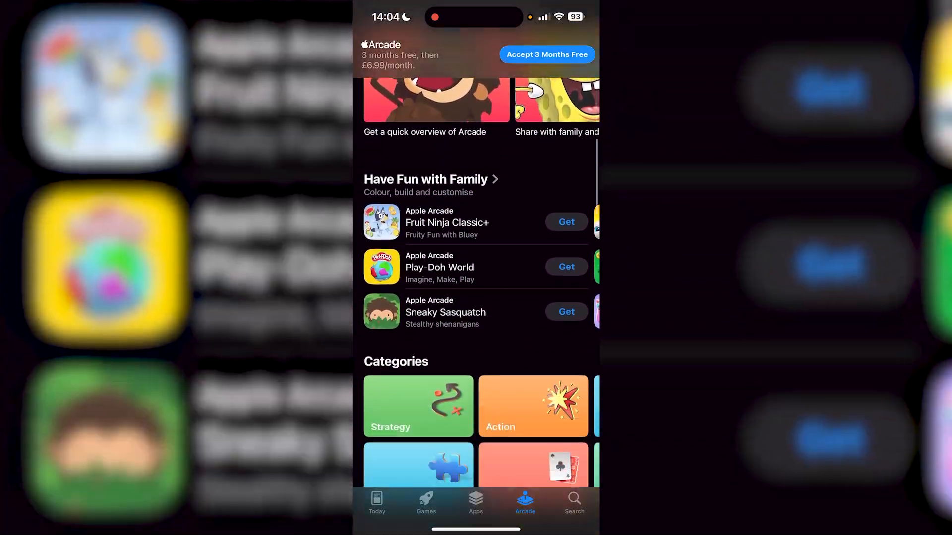
left_click(574, 502)
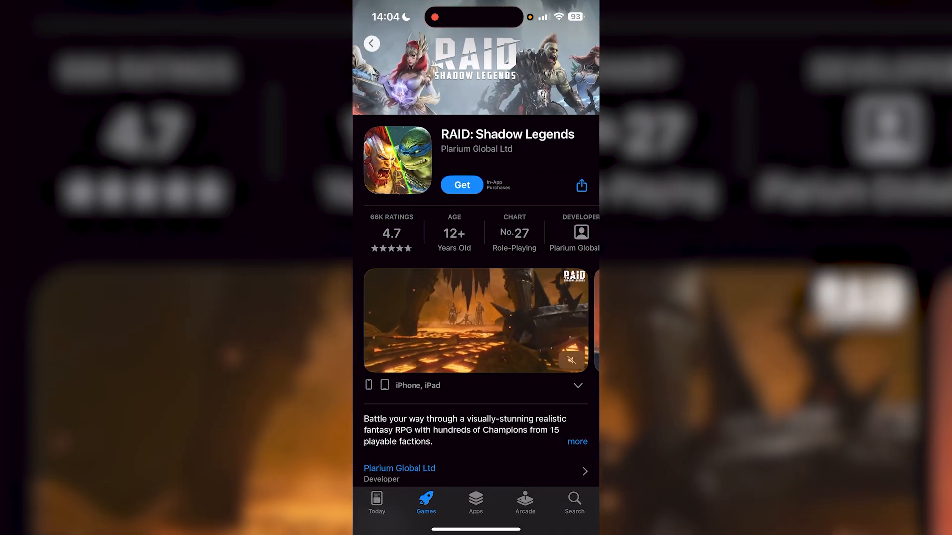
Get RAID: Shadow Legends and confirm the download
left_click(461, 184)
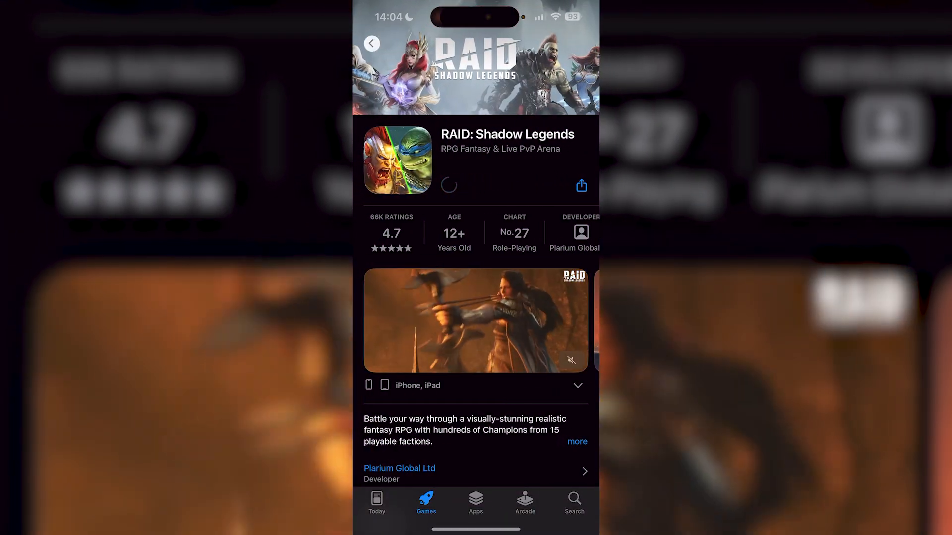
left_click(448, 185)
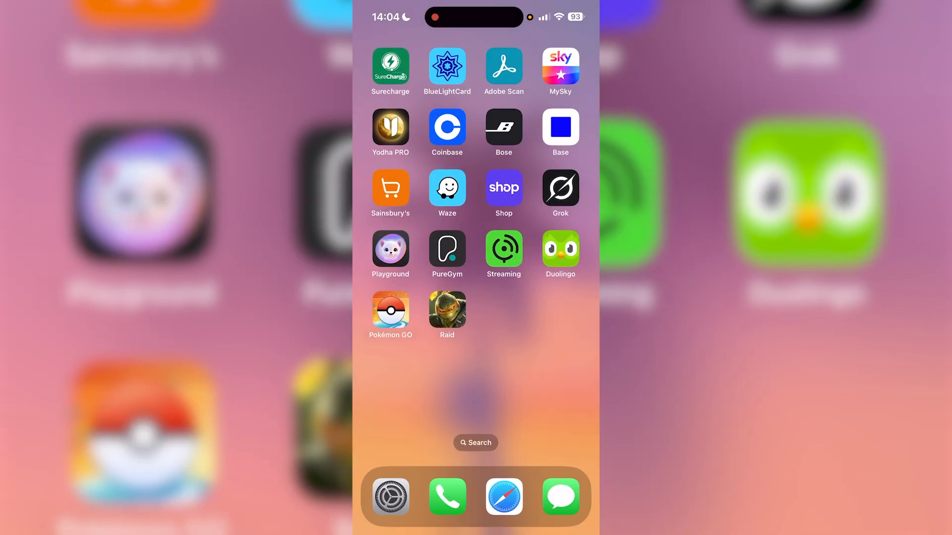
Search Spotlight for "app store" again after viewing the Raid icon
type("app store")
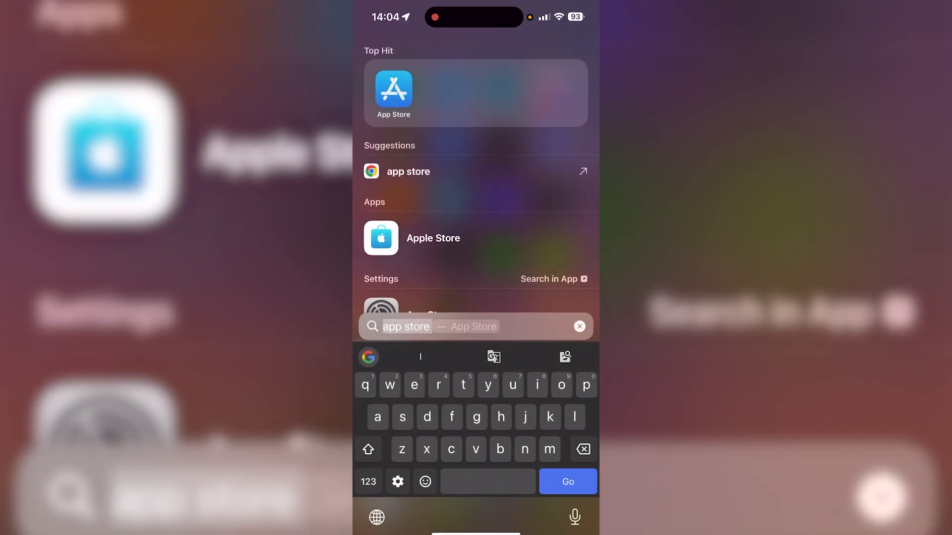